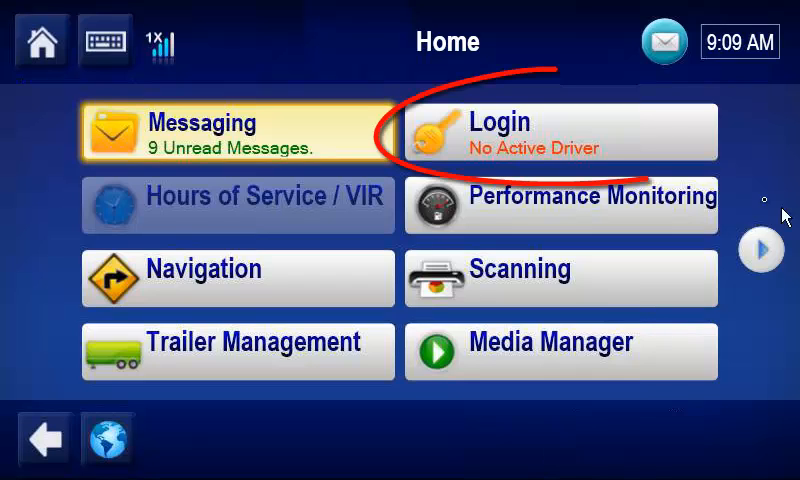
Open the driver login form and enter the first driver's ID and password as Active.
click(560, 132)
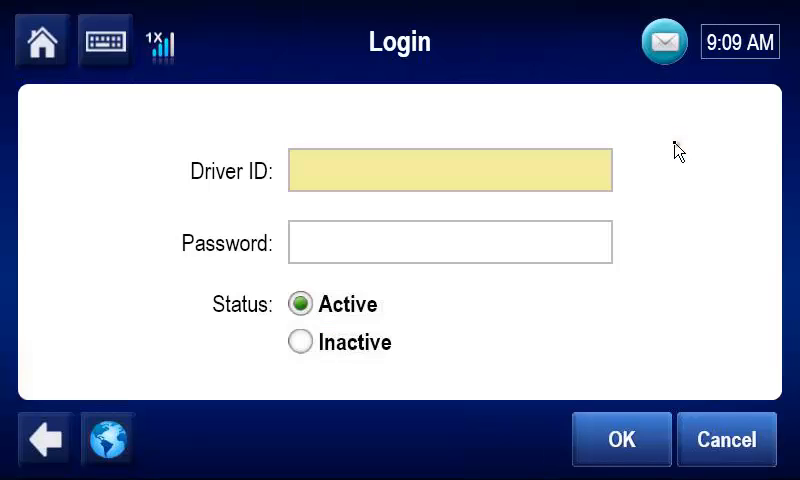
mouse_move(668, 155)
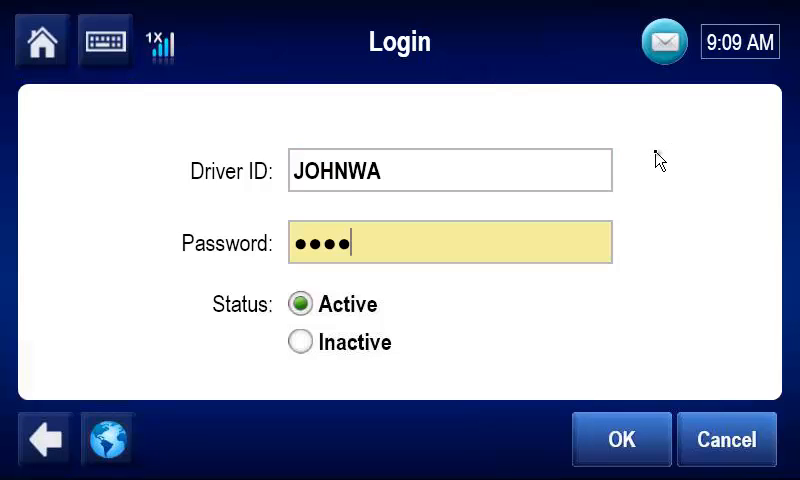
click(620, 439)
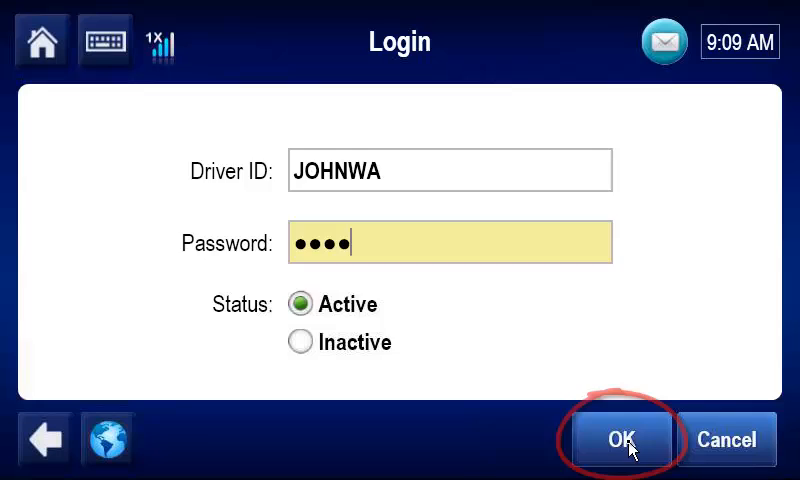
Confirm the first driver's Active login, then return to the Home screen.
click(620, 440)
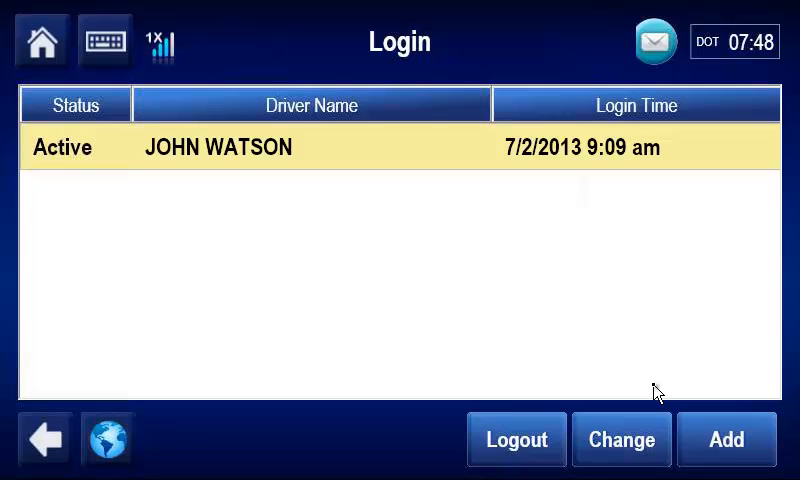
click(42, 41)
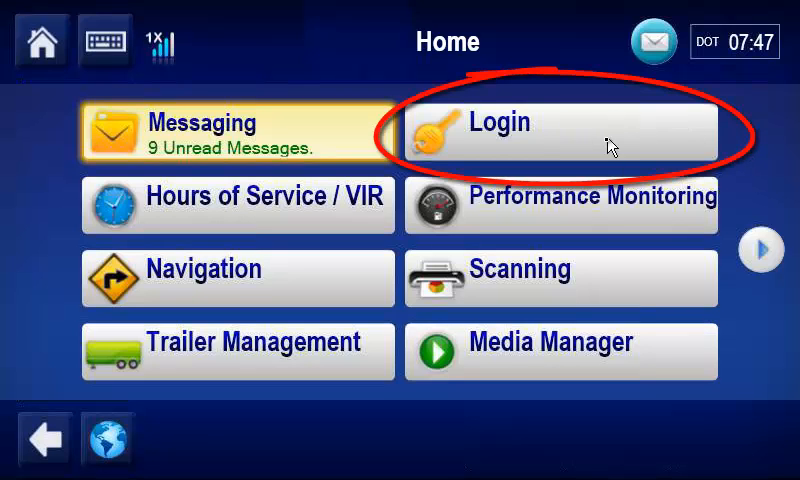
Log the active driver out from the driver list and confirm the logout.
click(560, 135)
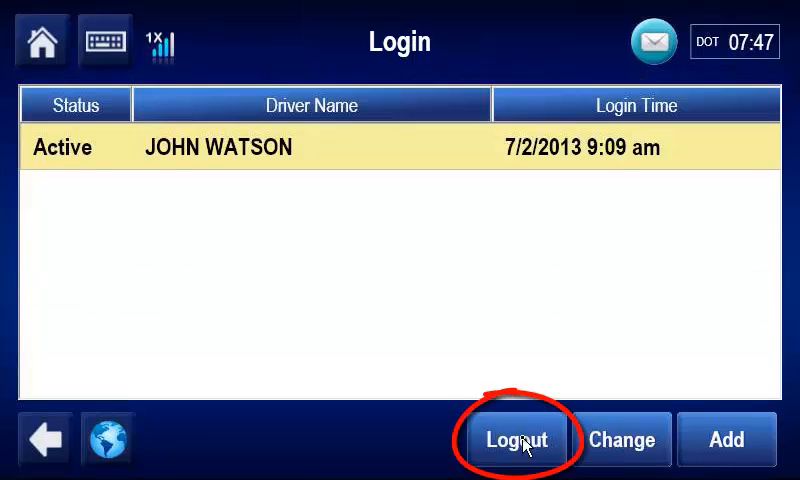
click(516, 440)
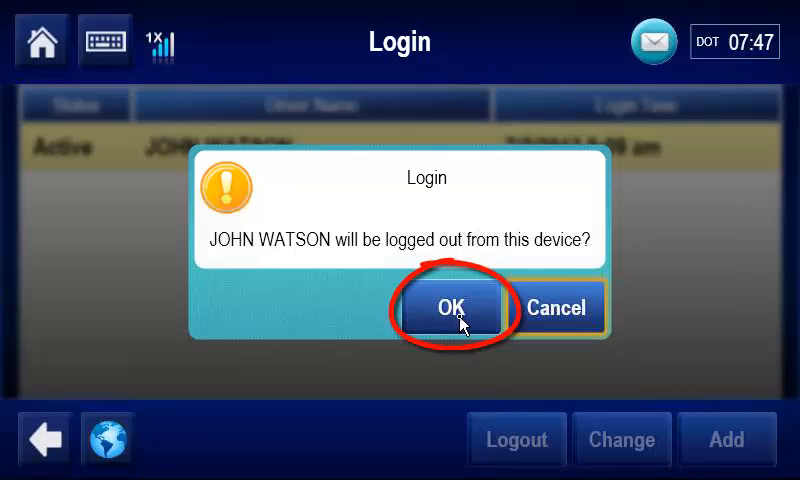
click(452, 307)
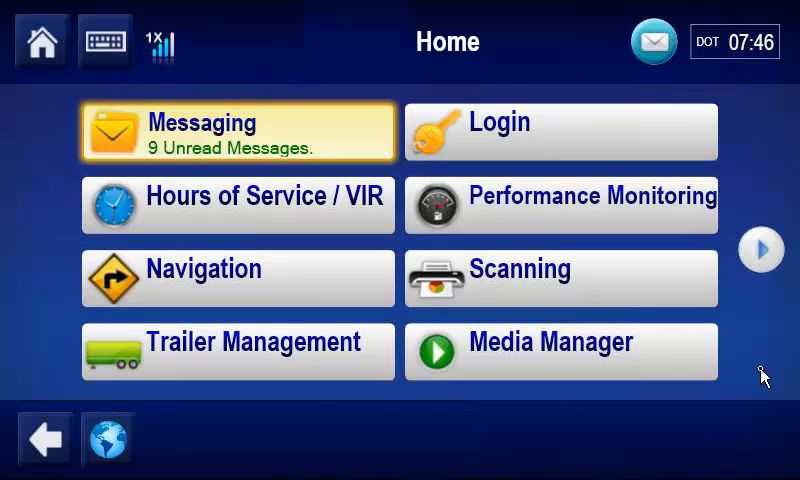
mouse_move(741, 296)
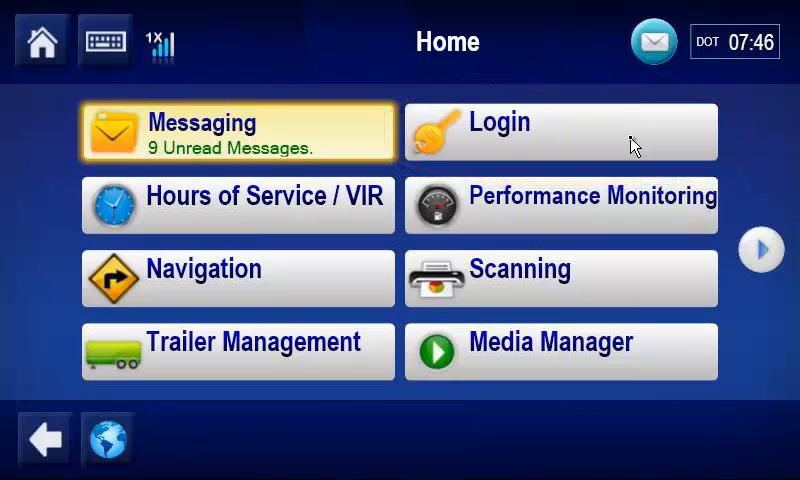
Log in the second driver's ID and password with Inactive status.
click(561, 131)
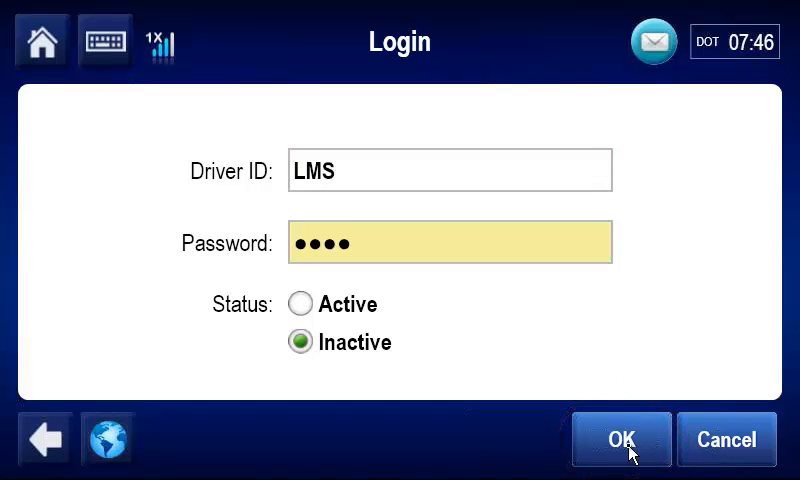
click(620, 440)
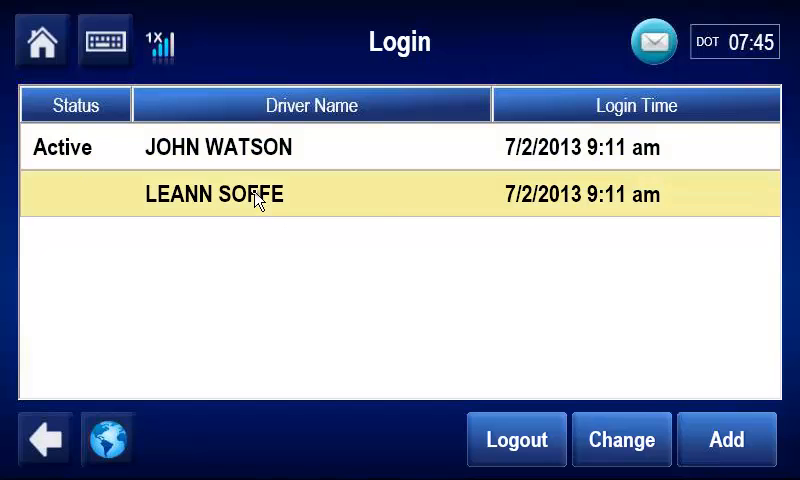
Switch the active driver to the second driver, confirming and entering the password.
click(621, 440)
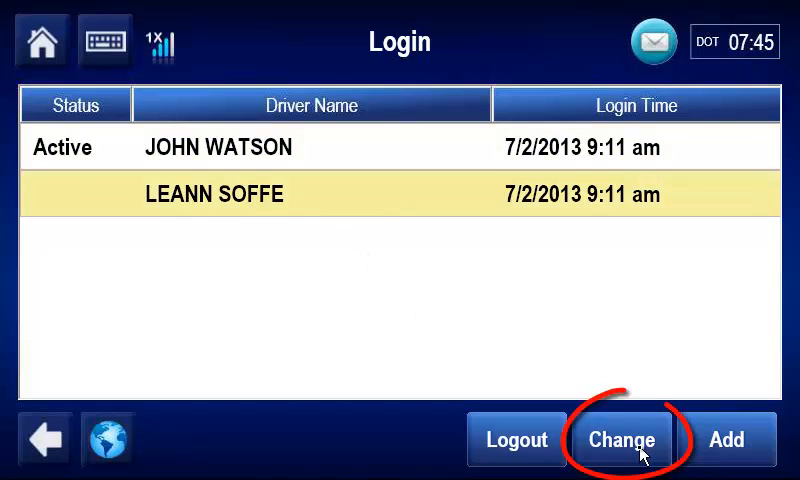
click(621, 439)
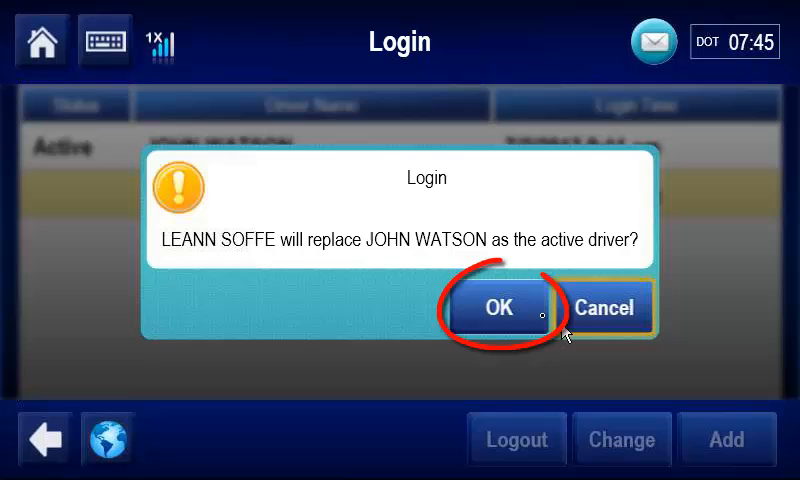
click(498, 308)
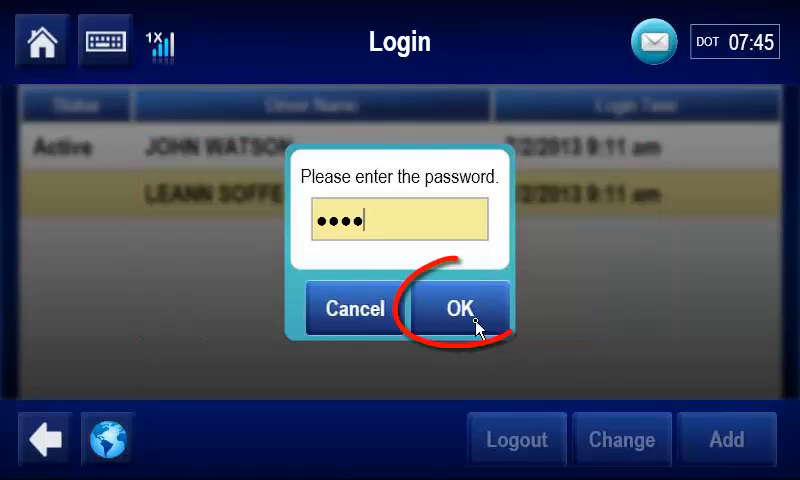
click(458, 308)
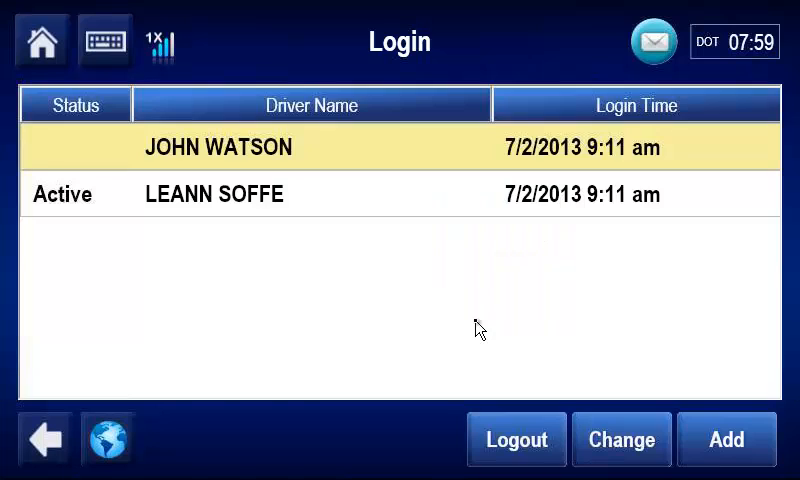